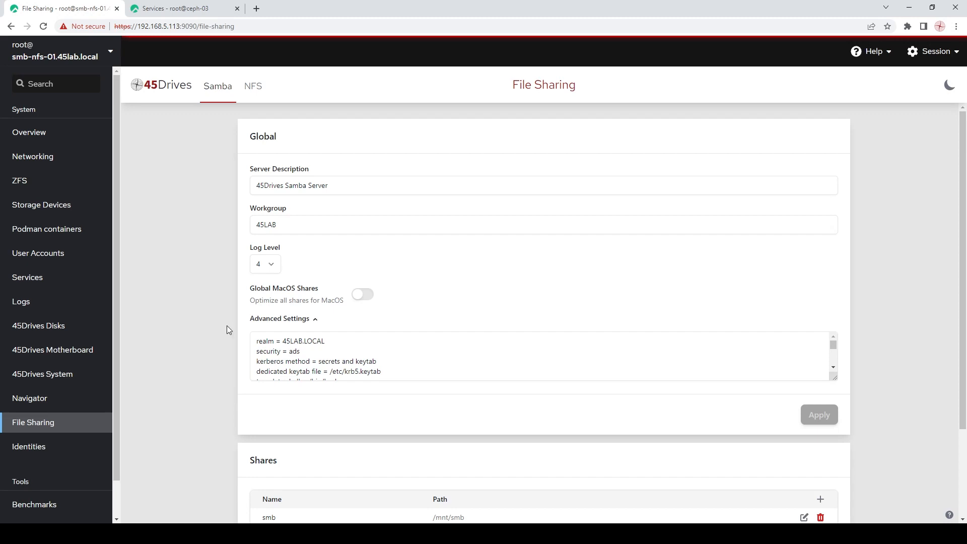
Below the existing smb share, add a new share to show a blank New Share form
scroll("down", 3)
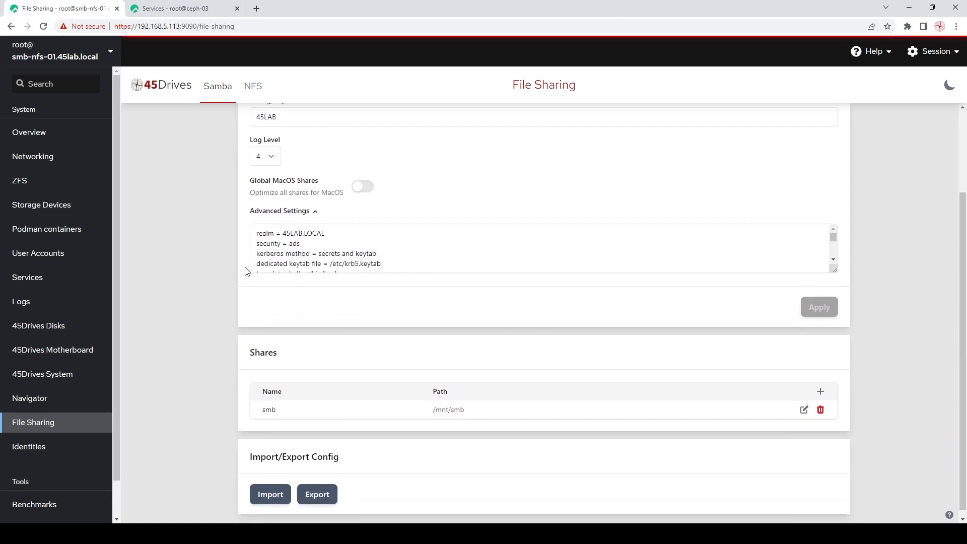
left_click(821, 391)
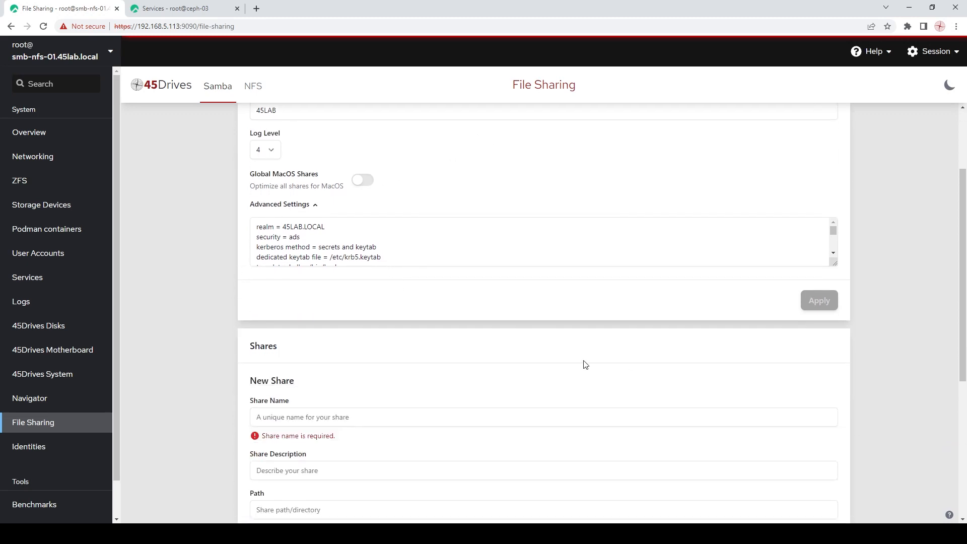
scroll("down", 3)
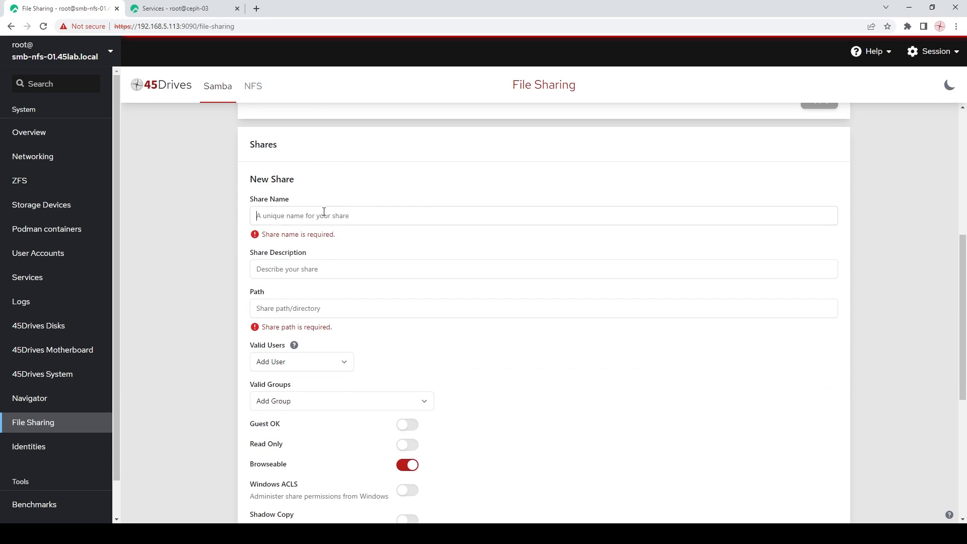
Enter 'newshare' as share name and description, and '/storage/newpath' as the path
type("newshare")
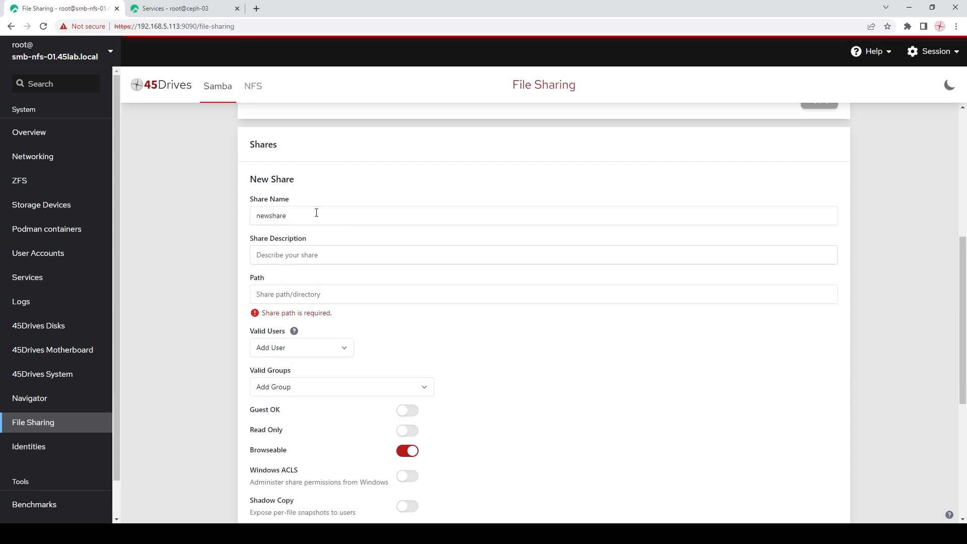
type("newshare")
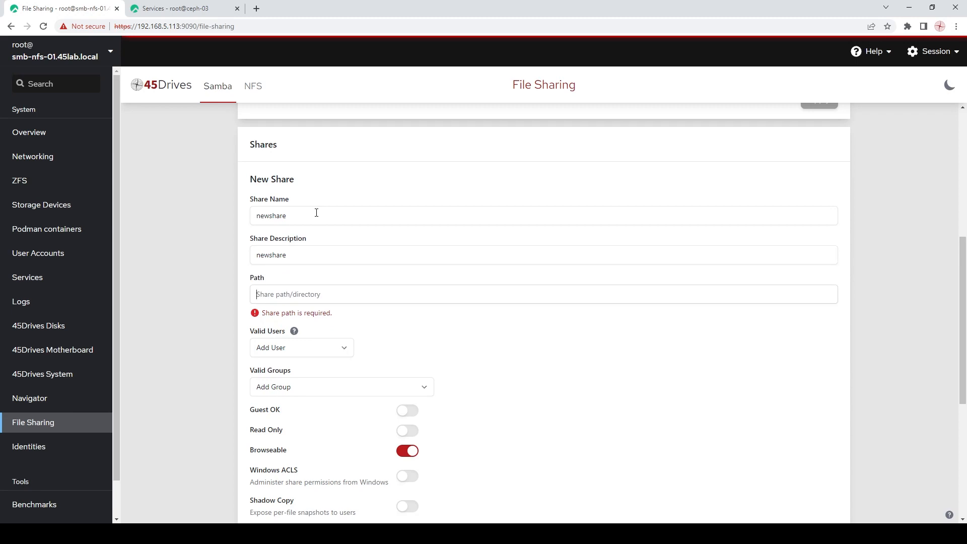
type("/mnt/")
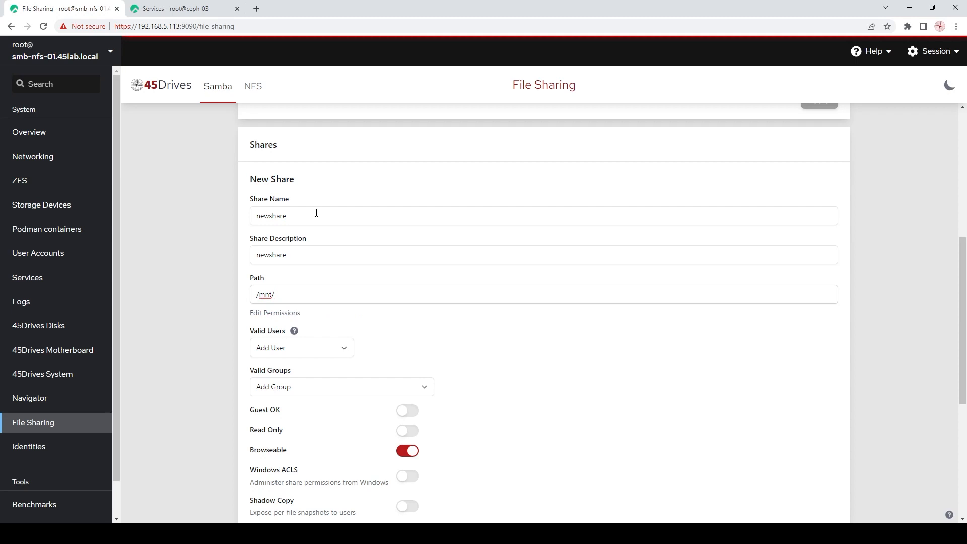
type("stoira")
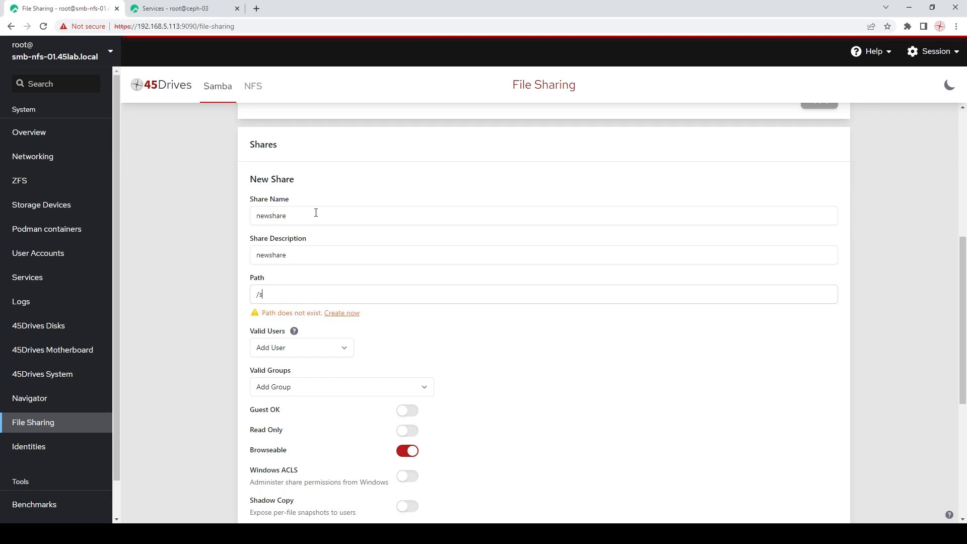
type("torage/")
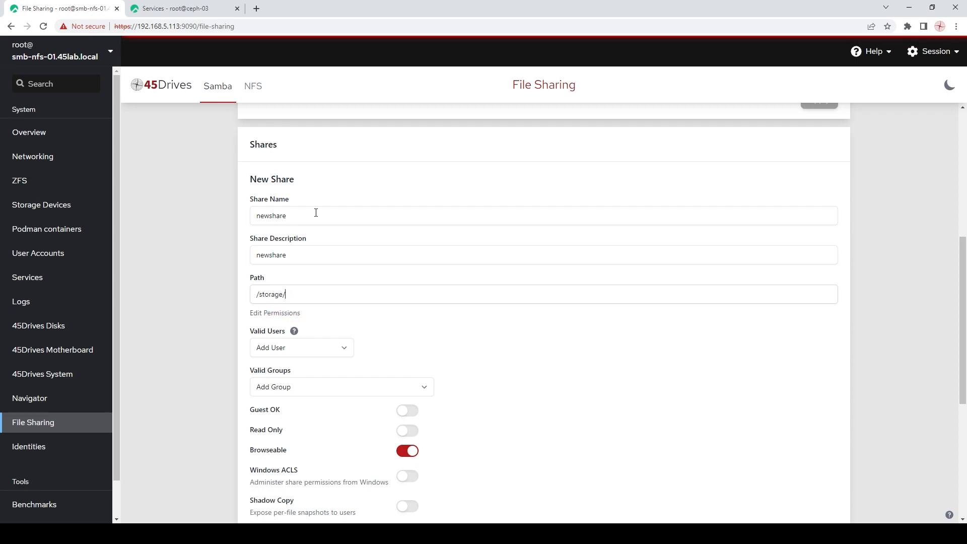
type("newpath")
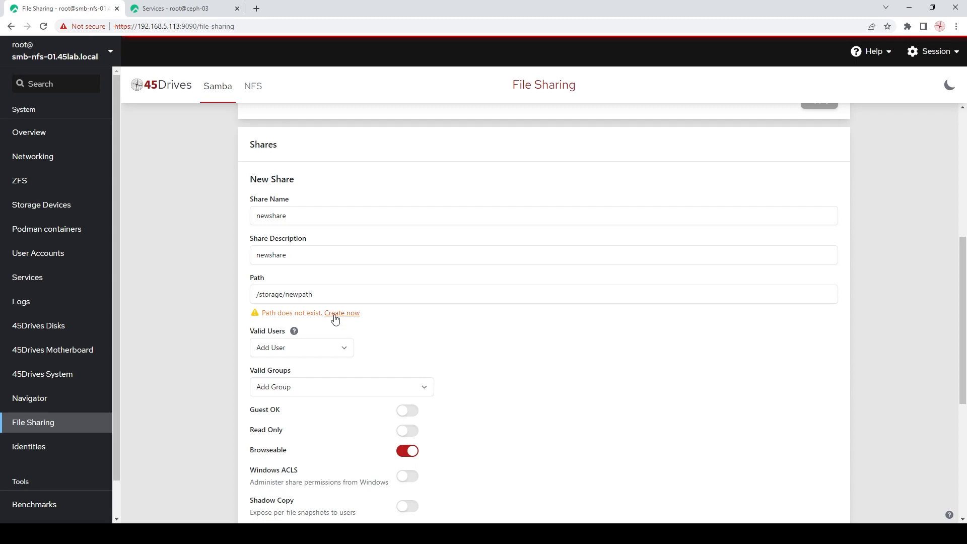
mouse_move(69, 439)
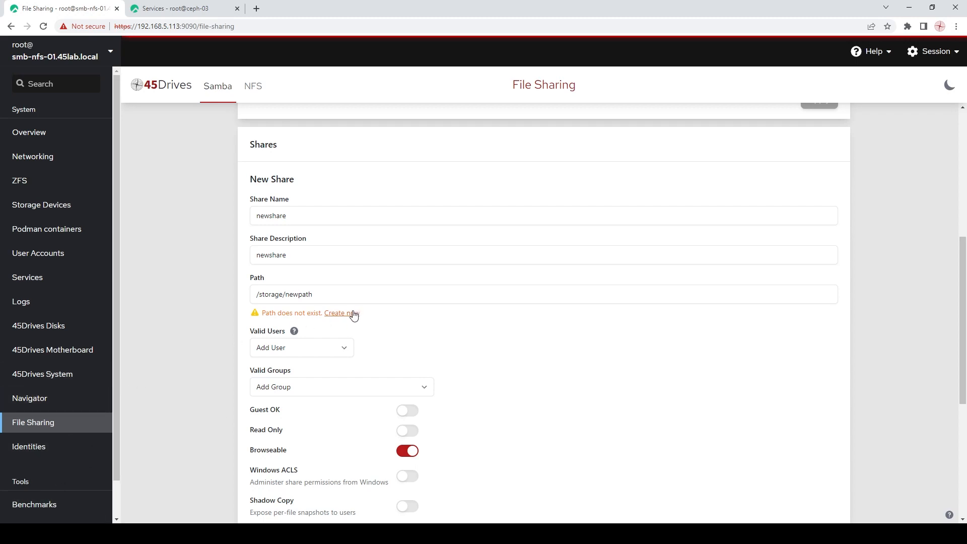
Create the /storage/newpath directory and apply 770 permissions with group root
left_click(338, 313)
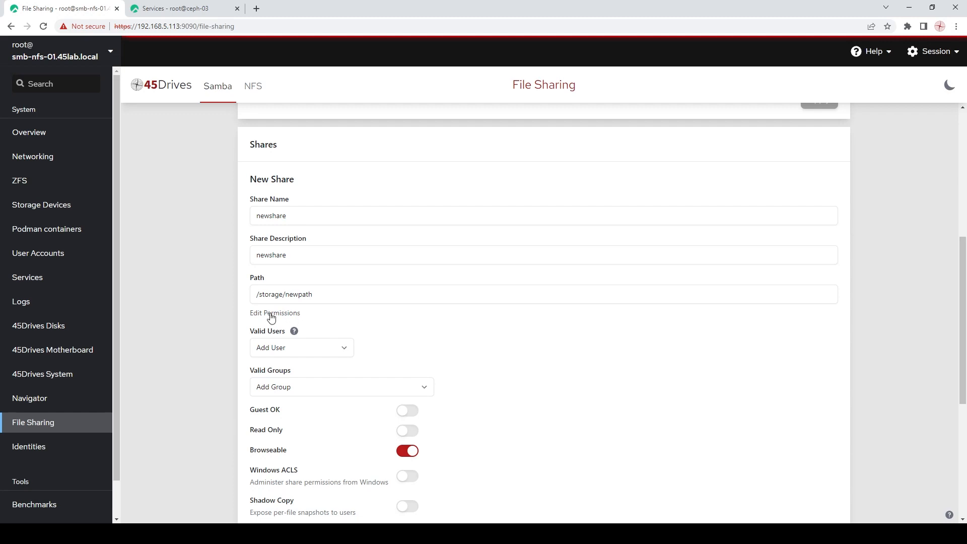
left_click(274, 313)
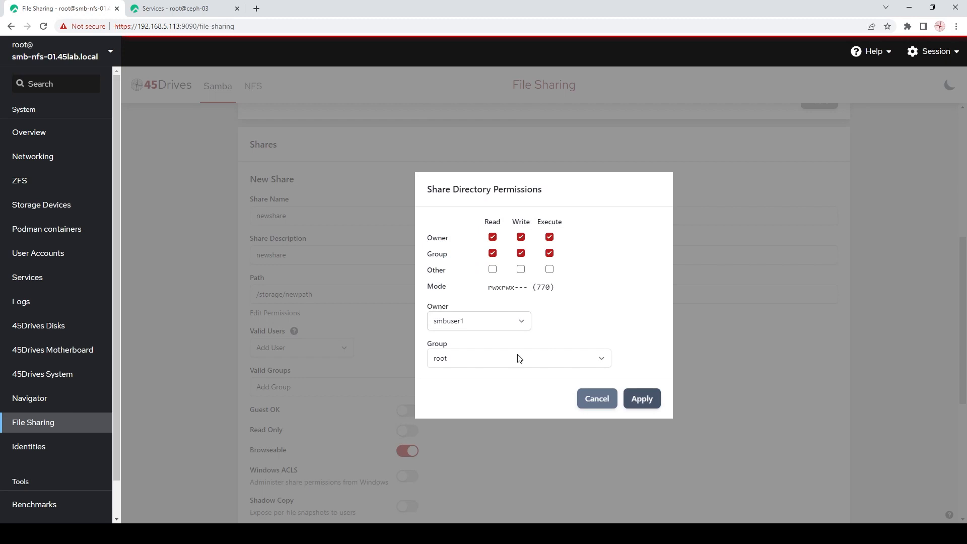
left_click(518, 359)
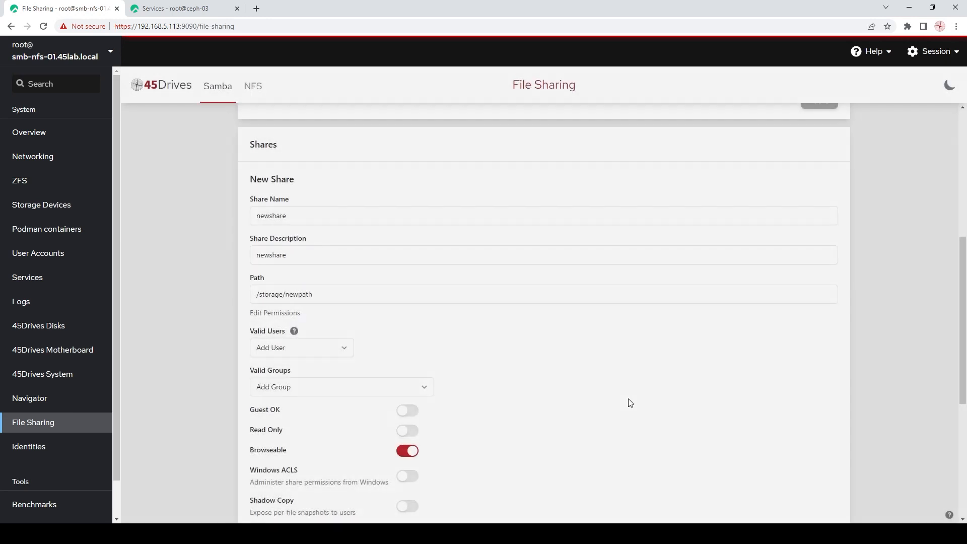
mouse_move(453, 341)
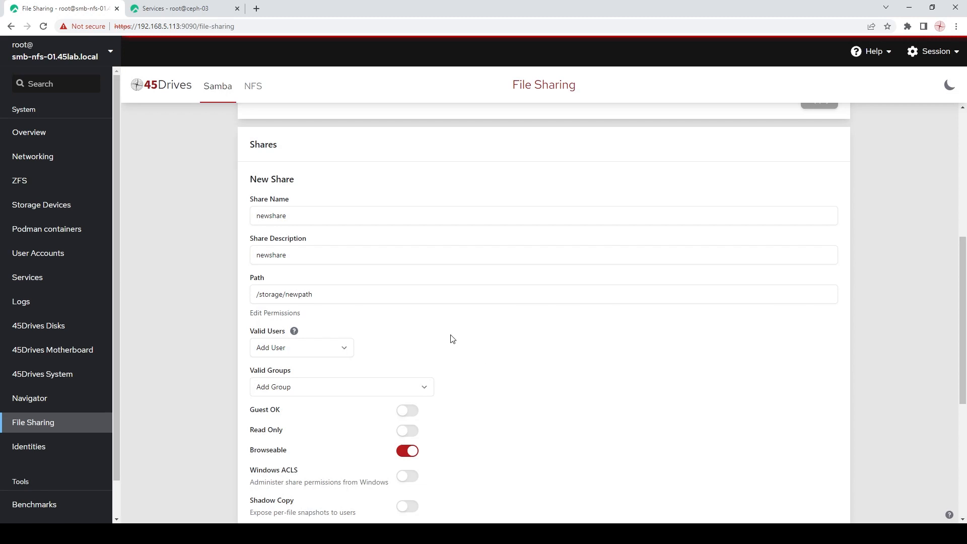
Toggle Shadow Copy and MacOS Share on then off, and confirm the newshare share
scroll("down", 3)
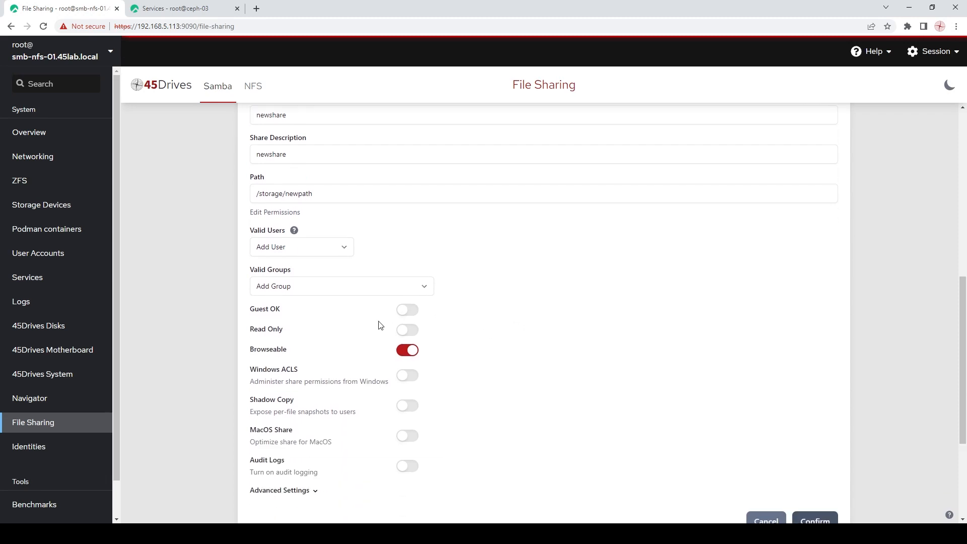
mouse_move(382, 381)
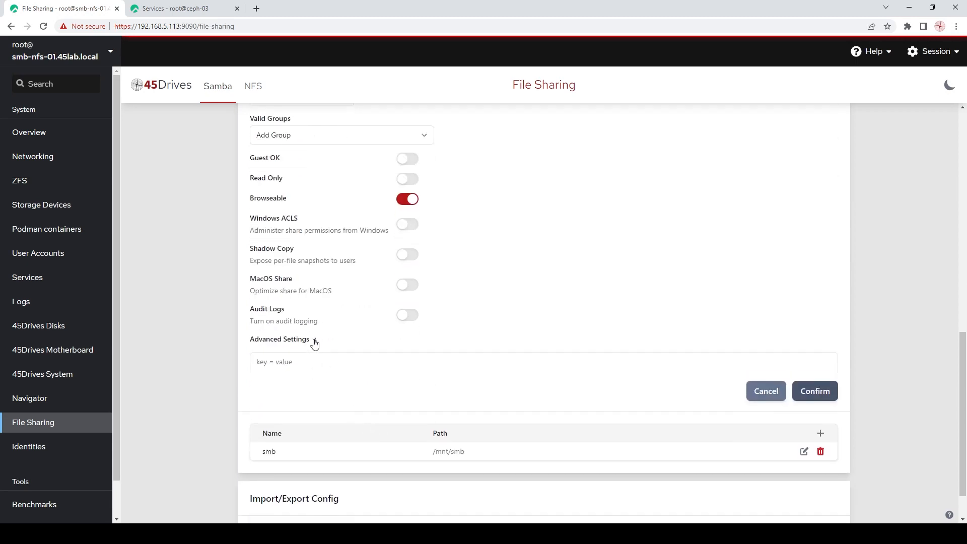
left_click(407, 254)
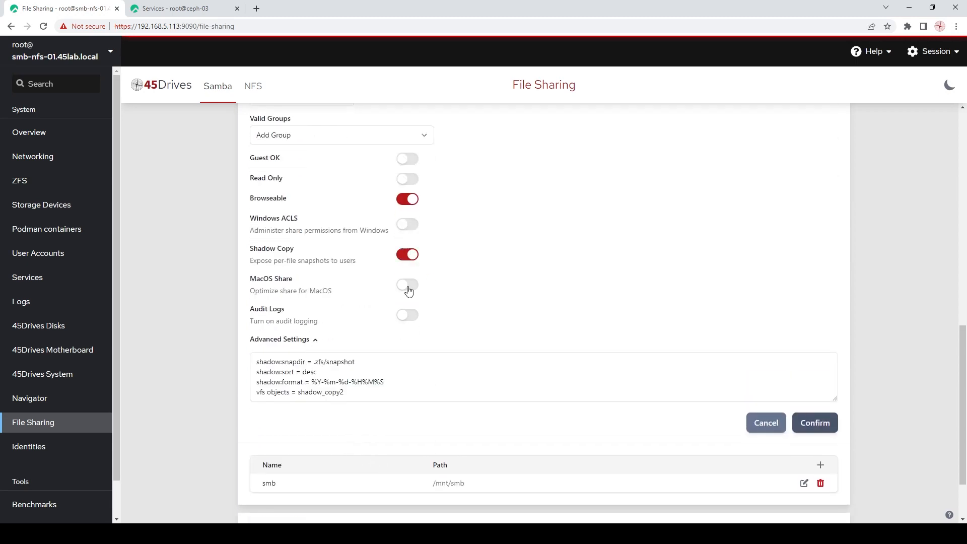
left_click(407, 254)
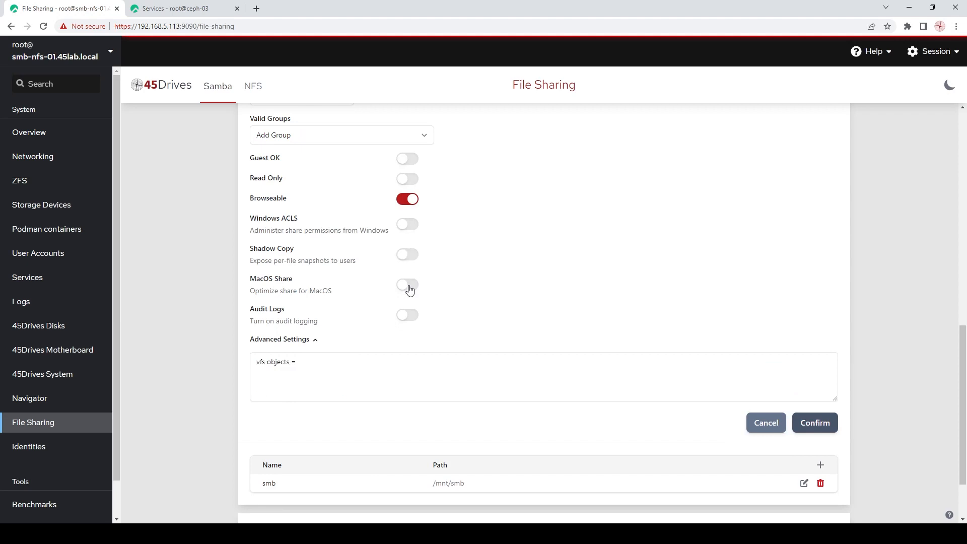
left_click(407, 285)
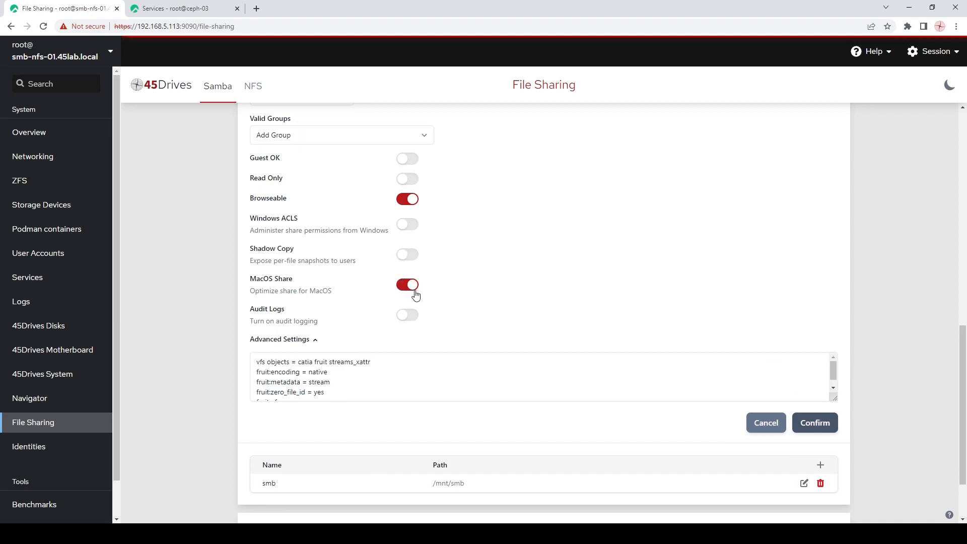
left_click(408, 284)
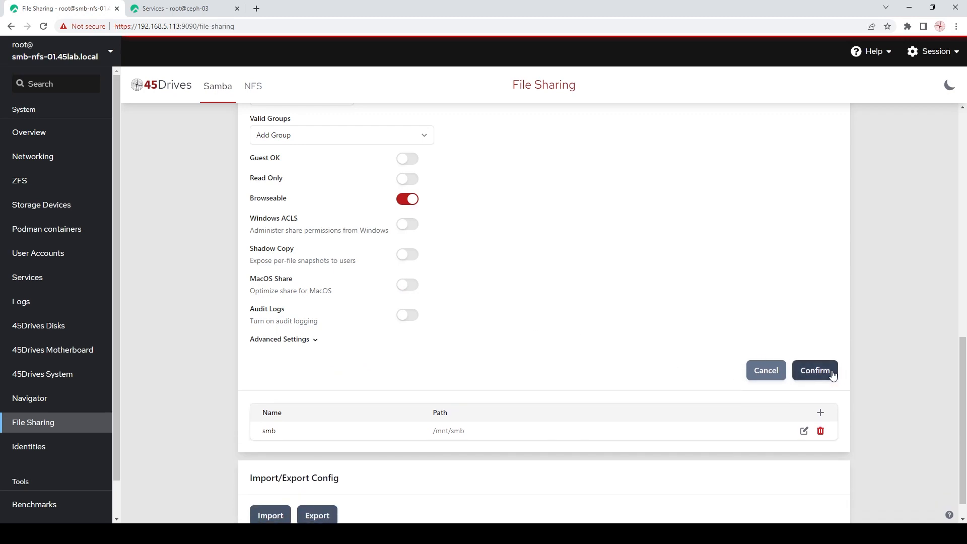
left_click(815, 370)
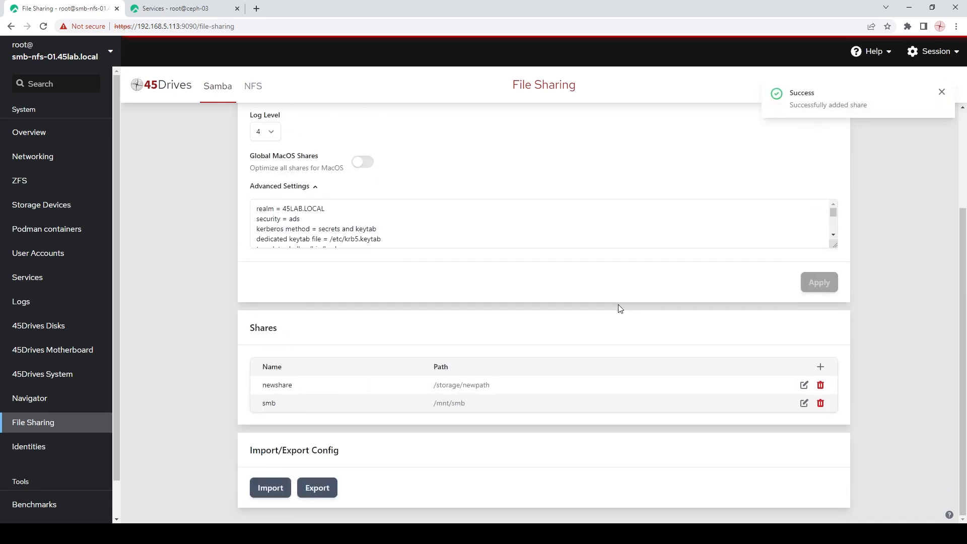